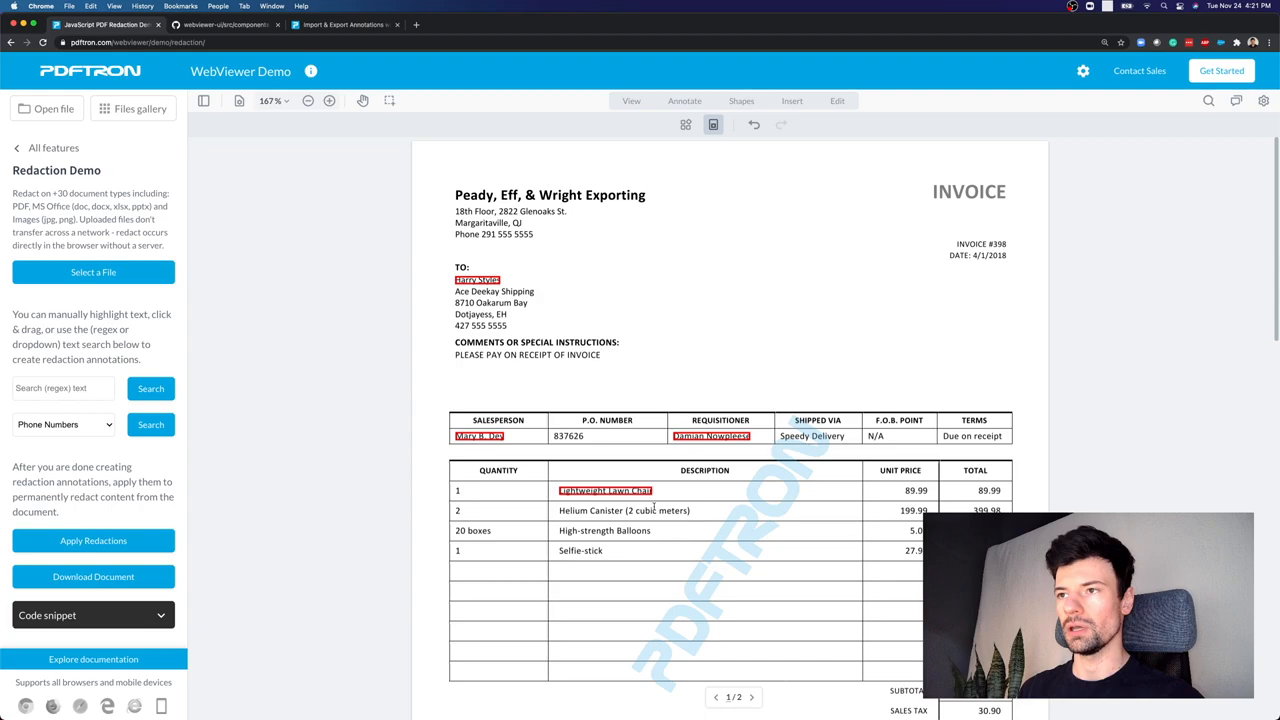
Scroll through the invoice search results to mark all phone numbers for redaction
scroll("down", 3)
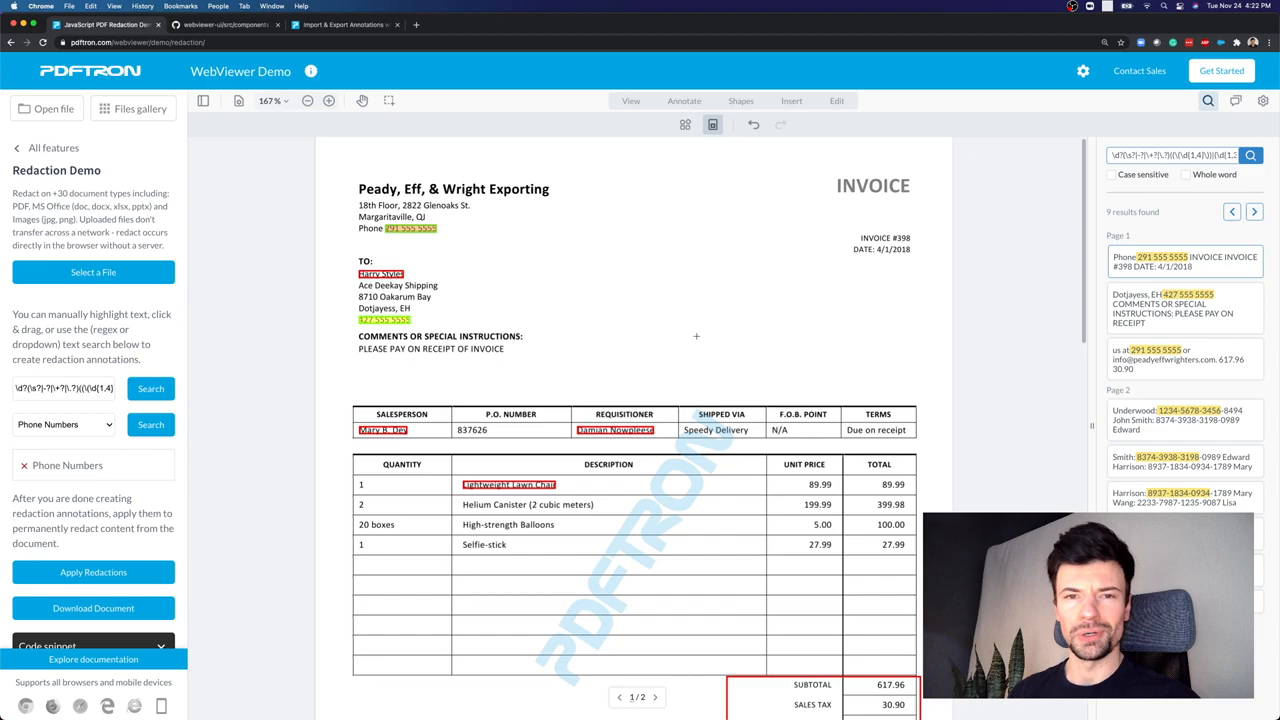
scroll("down", 3)
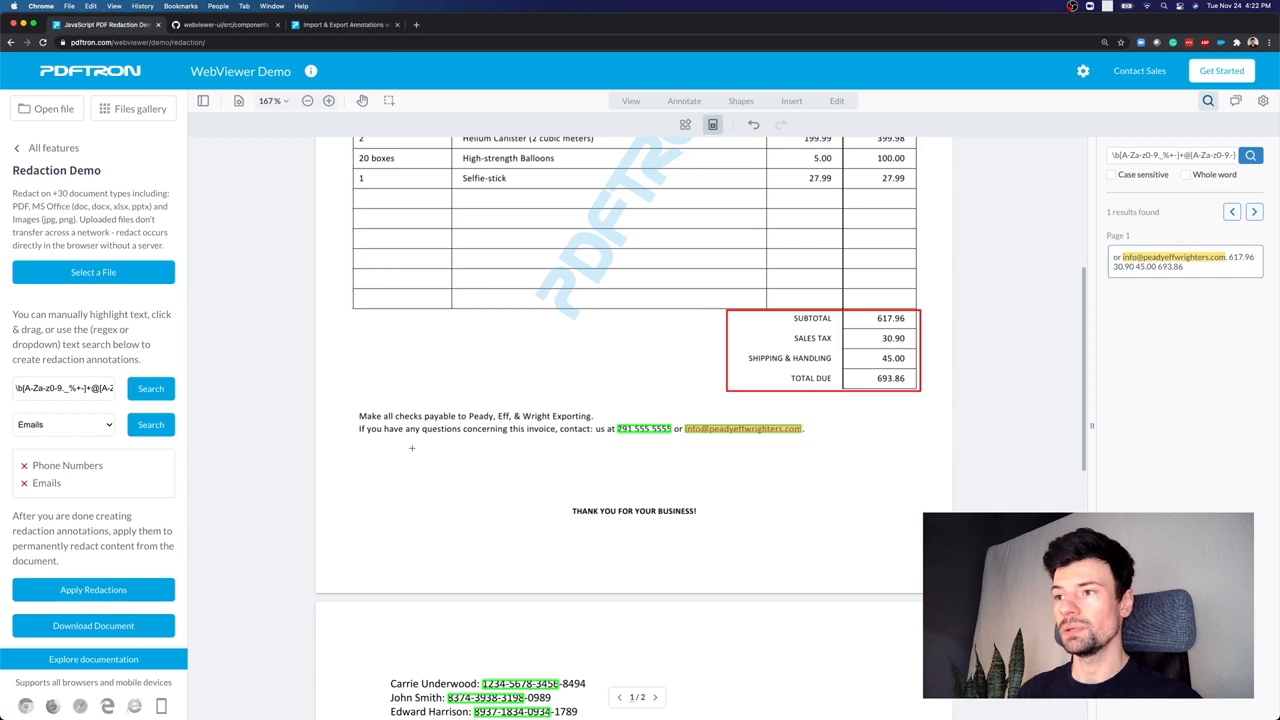
Add the found contact email address as a redaction annotation
left_click(150, 425)
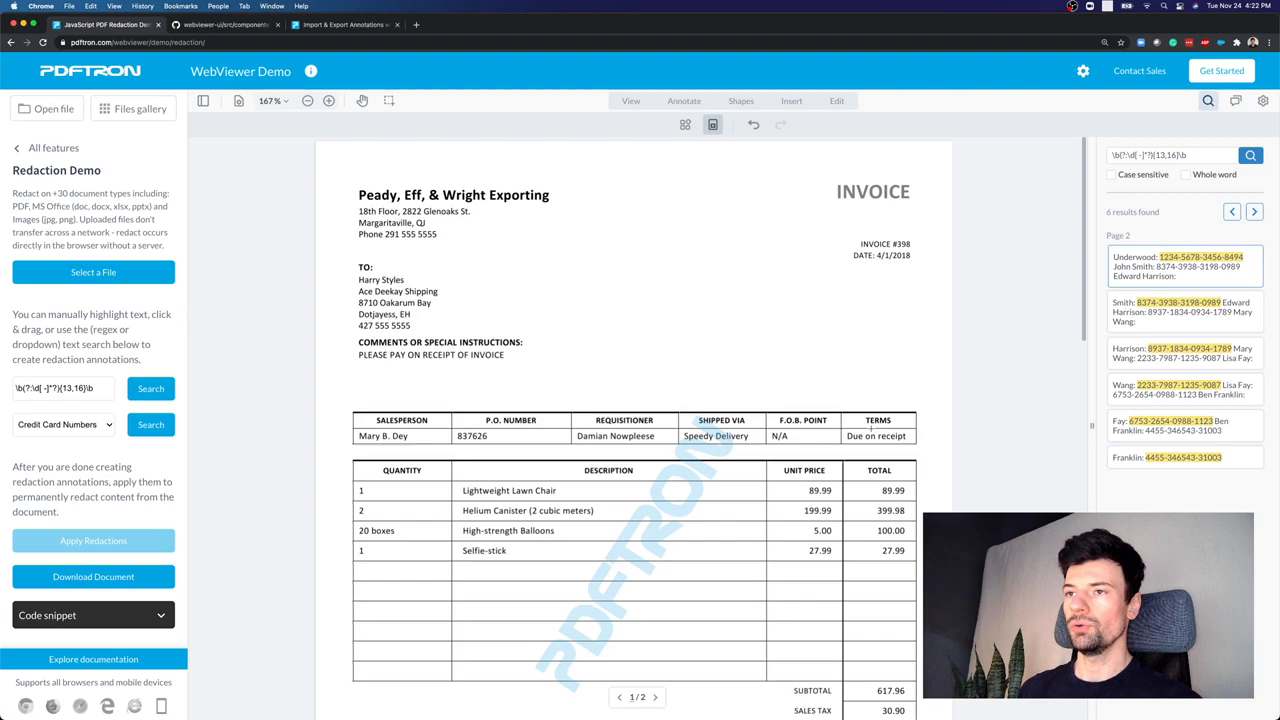
Apply the marked redactions, blacking out names, phone numbers, item description and totals
left_click(93, 540)
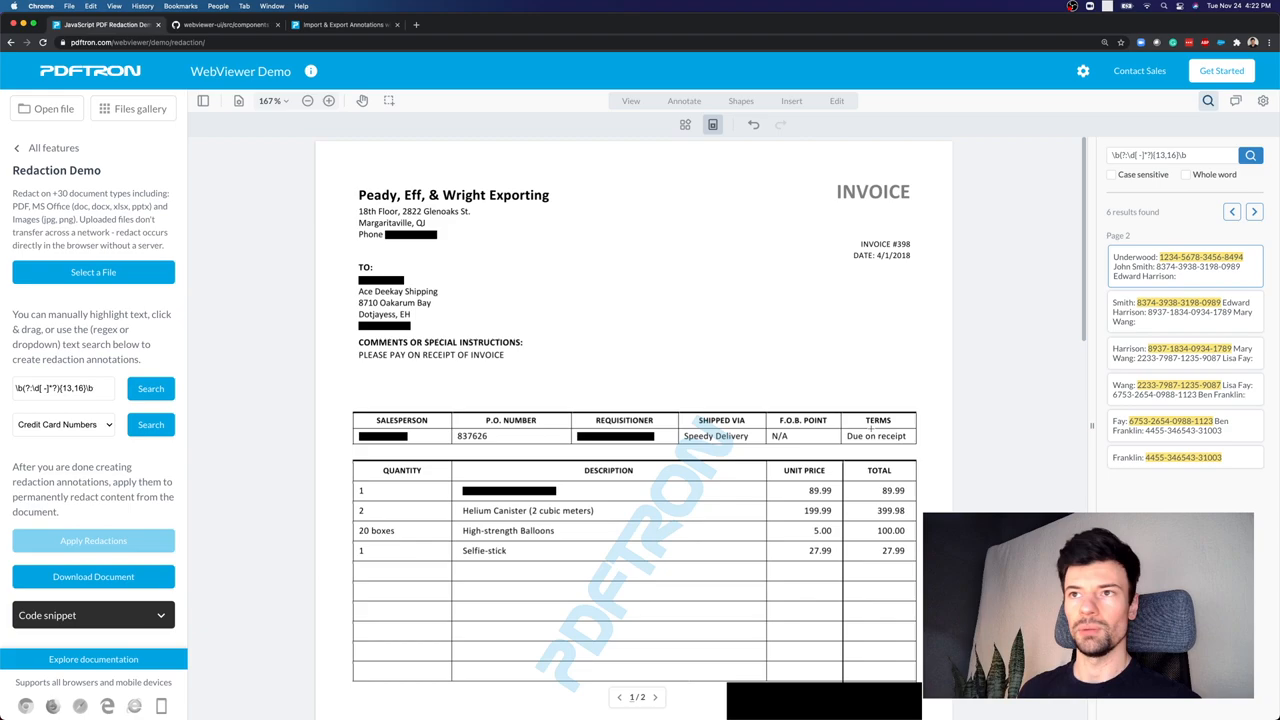